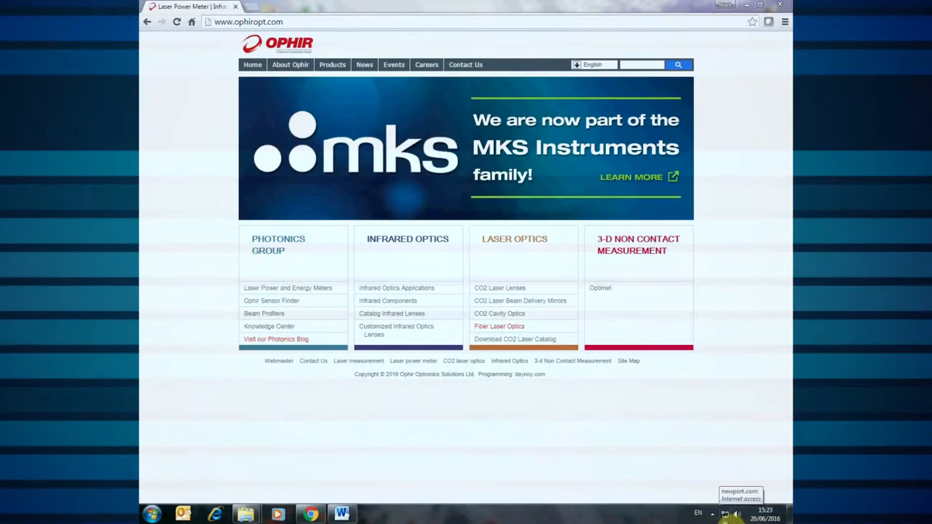
pyautogui.moveTo(283, 300)
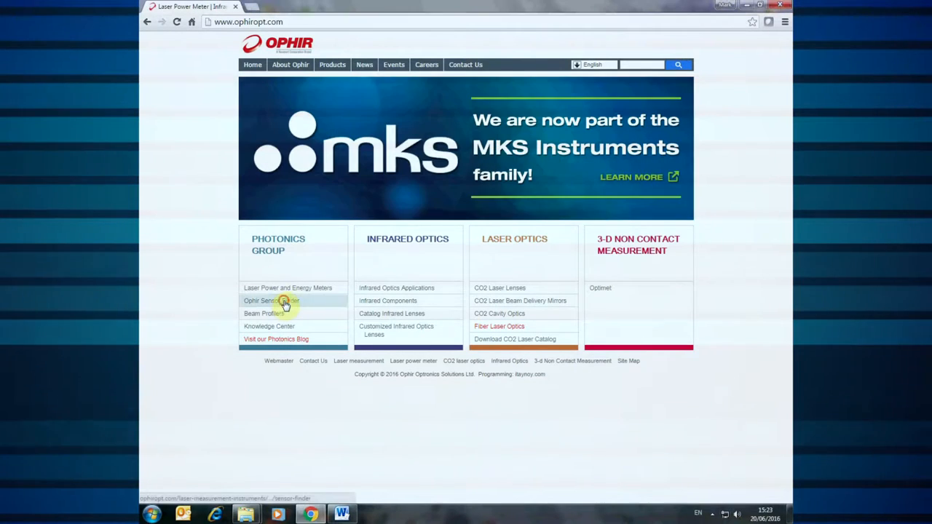
# Step: Reach the Sensor Finder tool via the Ophir laser measurement products site
pyautogui.click(271, 300)
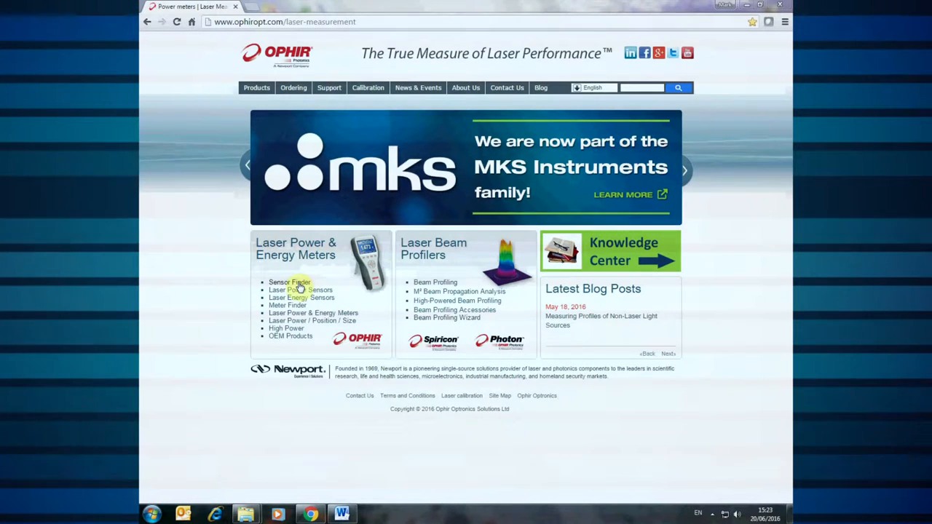
pyautogui.click(286, 281)
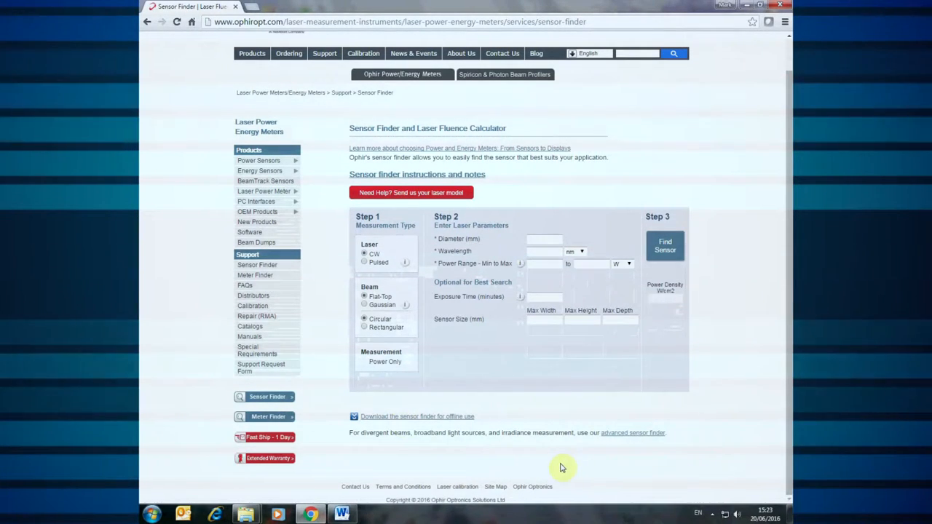
pyautogui.moveTo(350, 207)
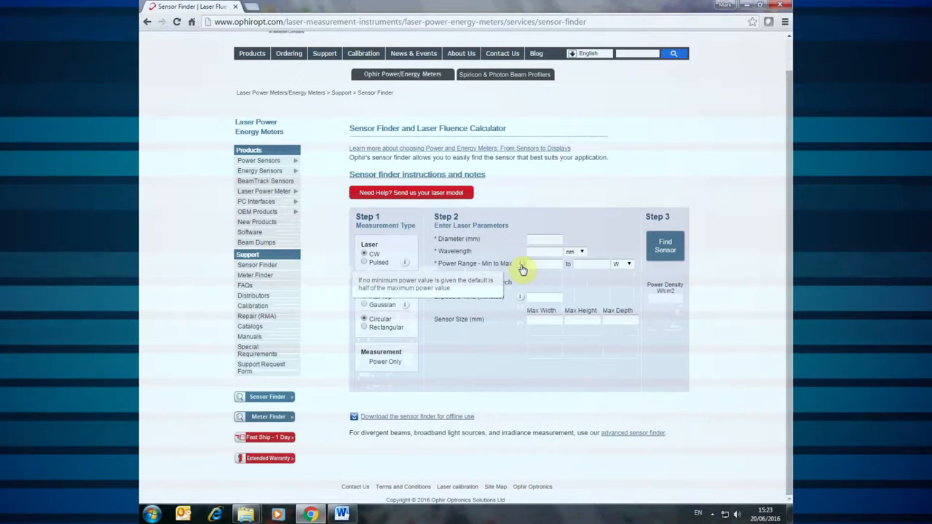
pyautogui.moveTo(521, 299)
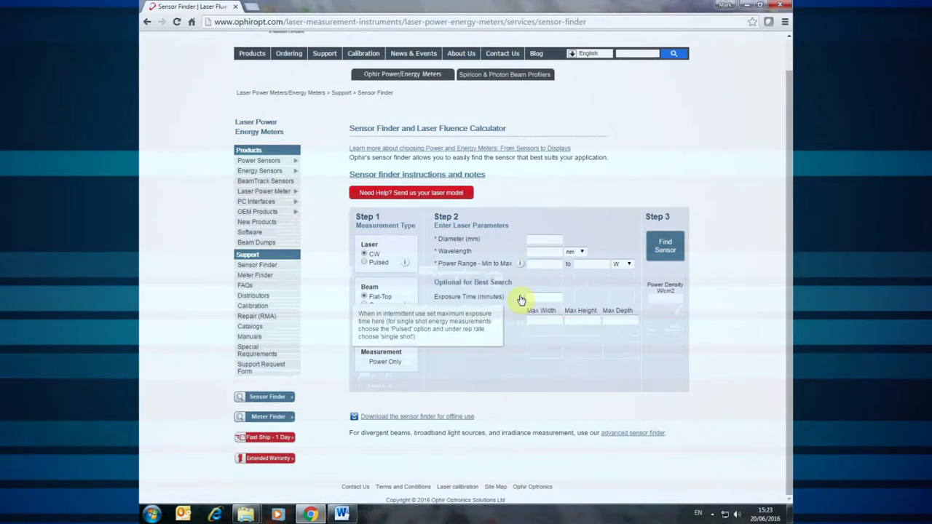
pyautogui.moveTo(687, 312)
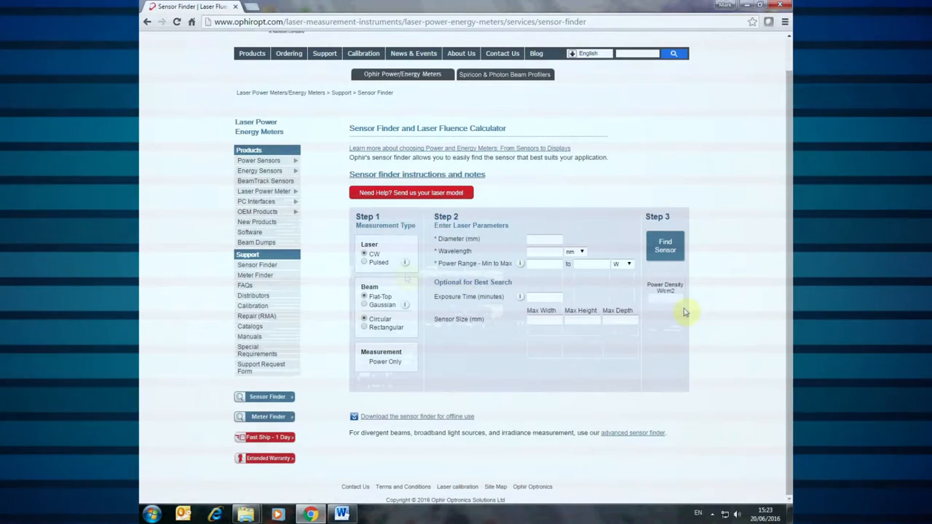
pyautogui.moveTo(673, 330)
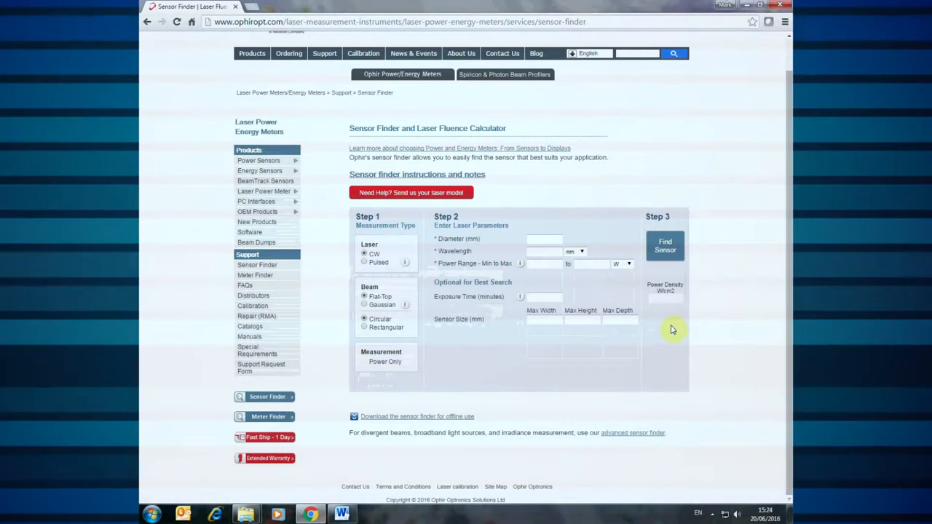
pyautogui.moveTo(688, 332)
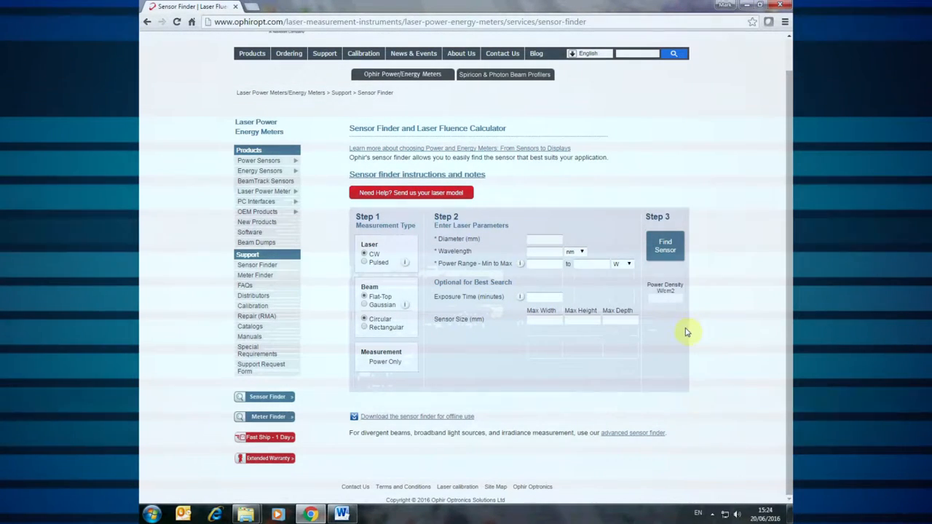
# Step: Select Pulsed laser so energy range, repetition rate and pulse width fields appear
pyautogui.click(365, 263)
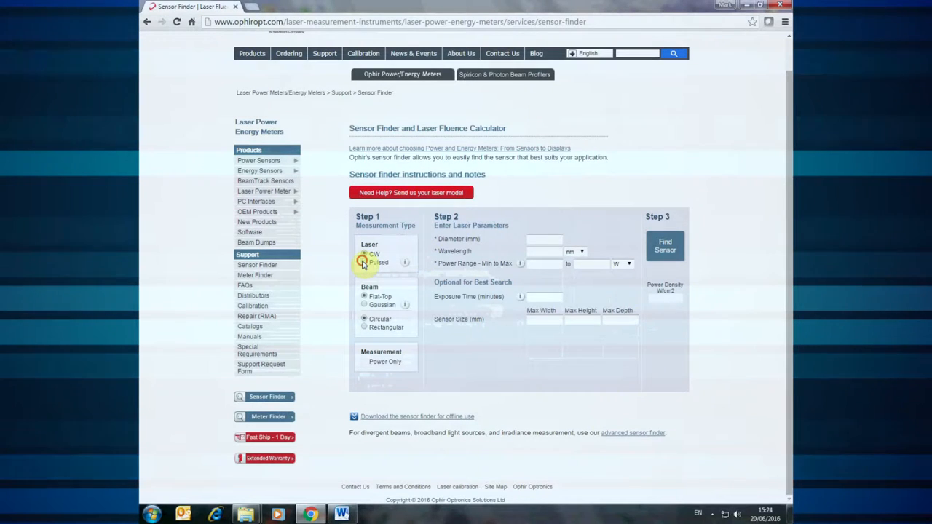
pyautogui.click(364, 263)
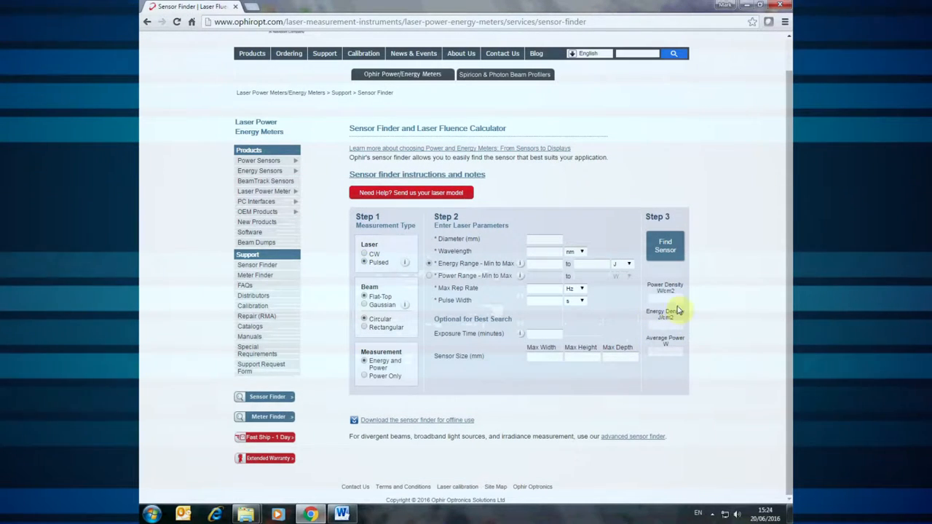
pyautogui.moveTo(699, 338)
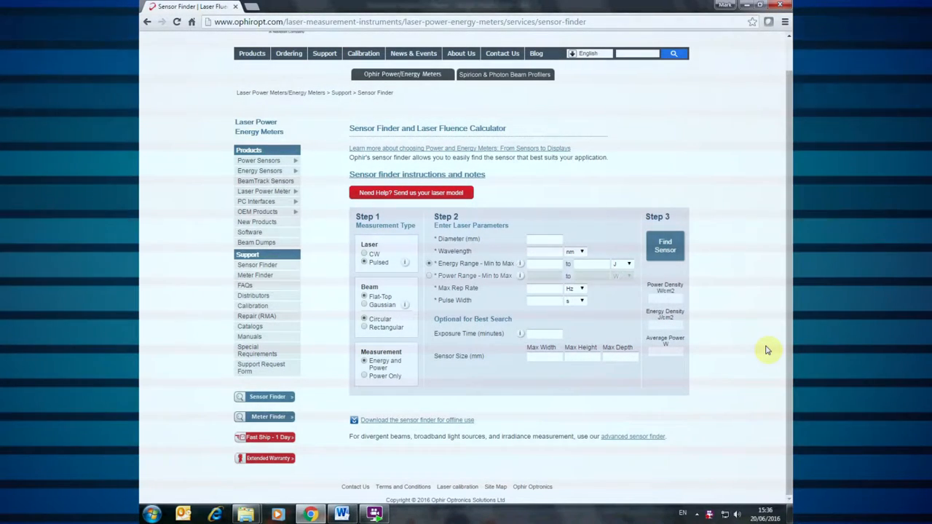
pyautogui.moveTo(599, 323)
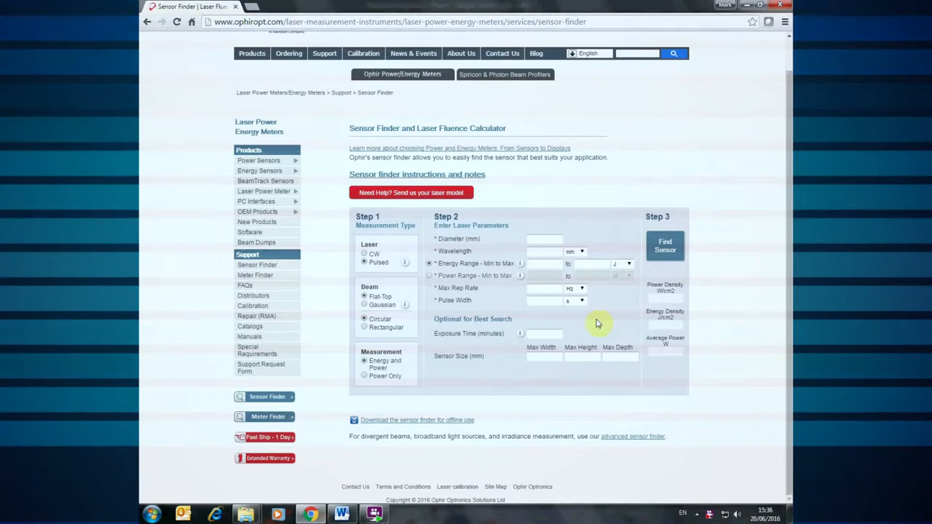
# Step: Search sensors for a CW Gaussian beam: 5 mm diameter, 532 nm, up to 10 W
pyautogui.click(364, 253)
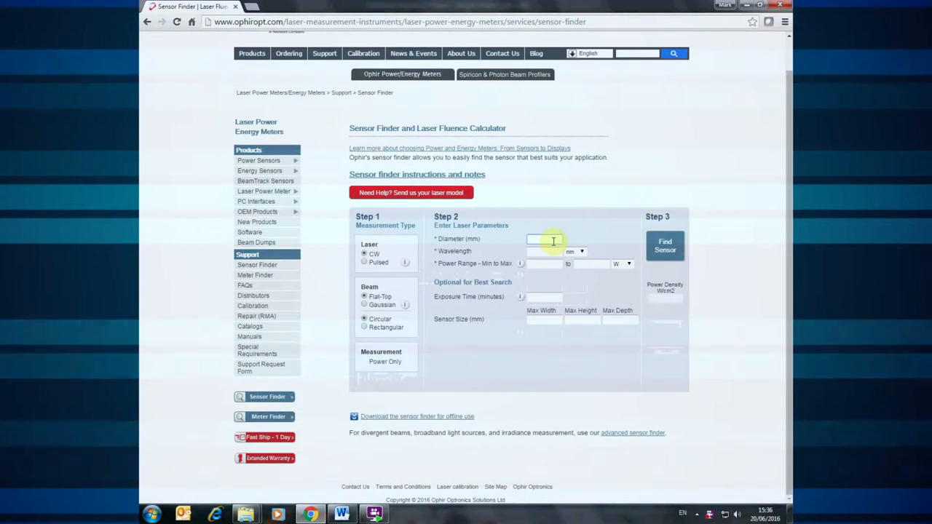
pyautogui.write('5')
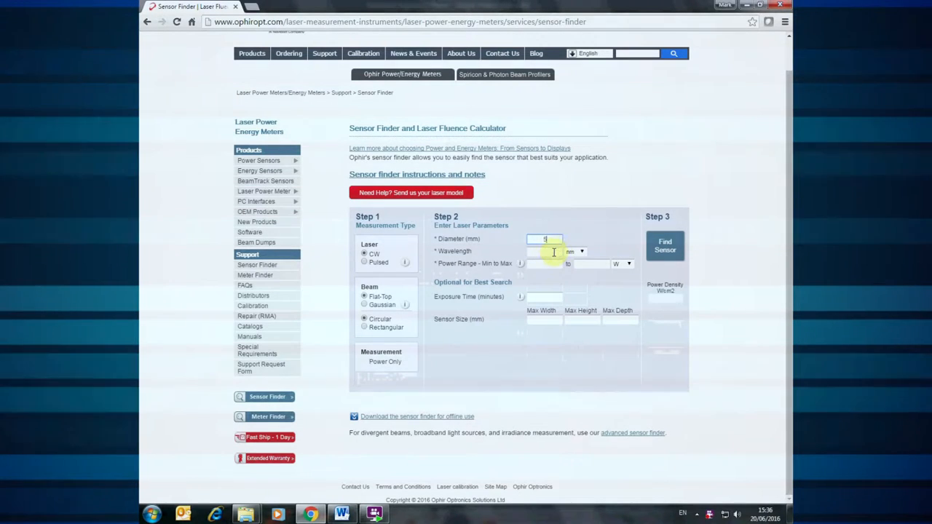
pyautogui.write('533')
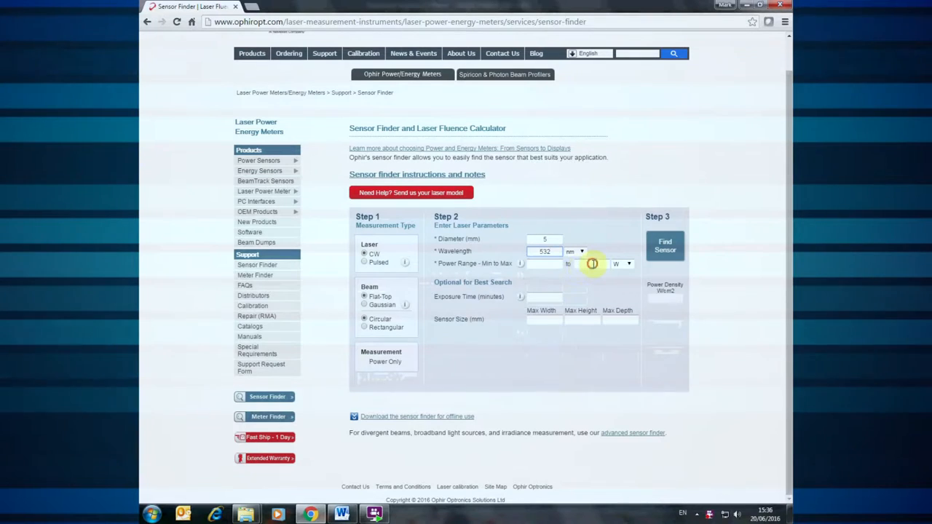
pyautogui.write('10')
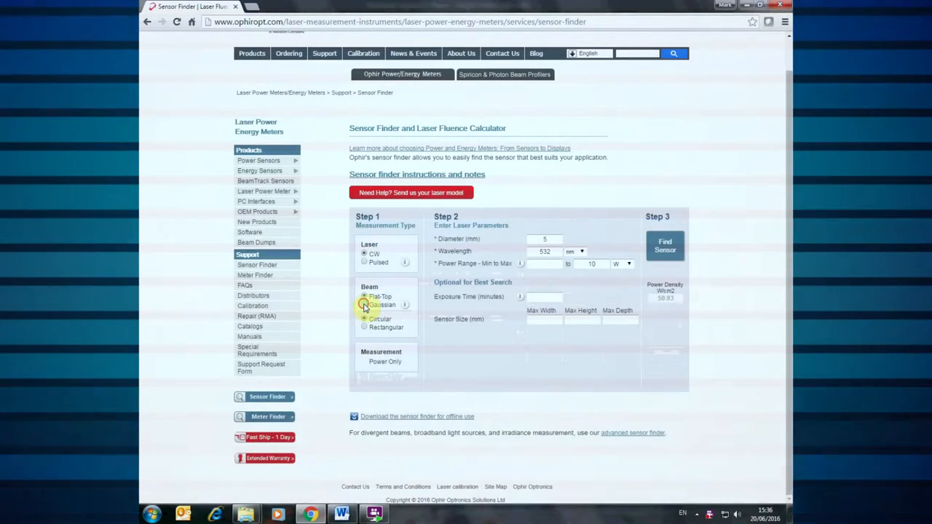
pyautogui.click(364, 305)
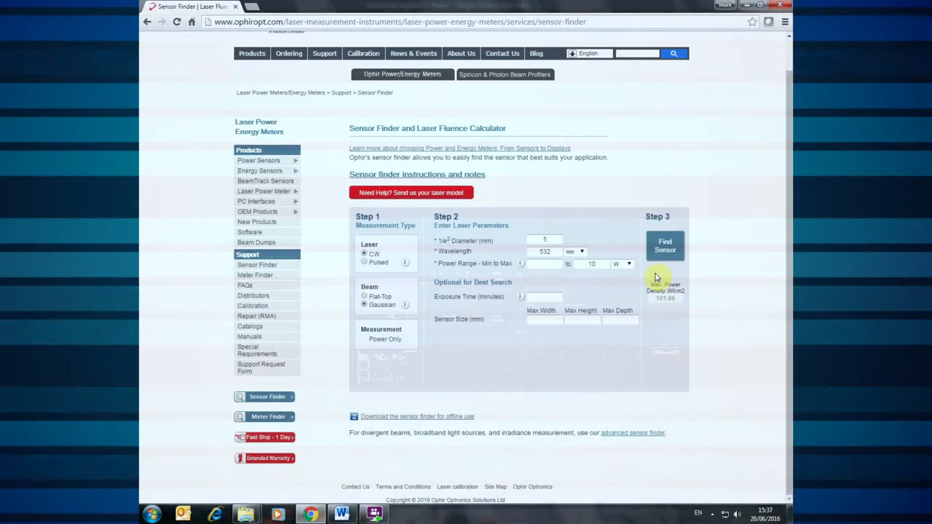
pyautogui.moveTo(653, 307)
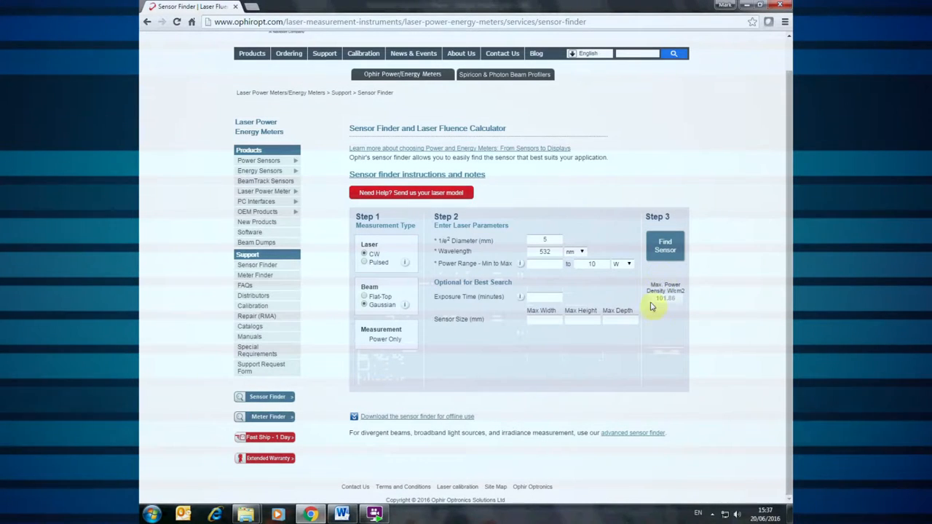
pyautogui.moveTo(686, 276)
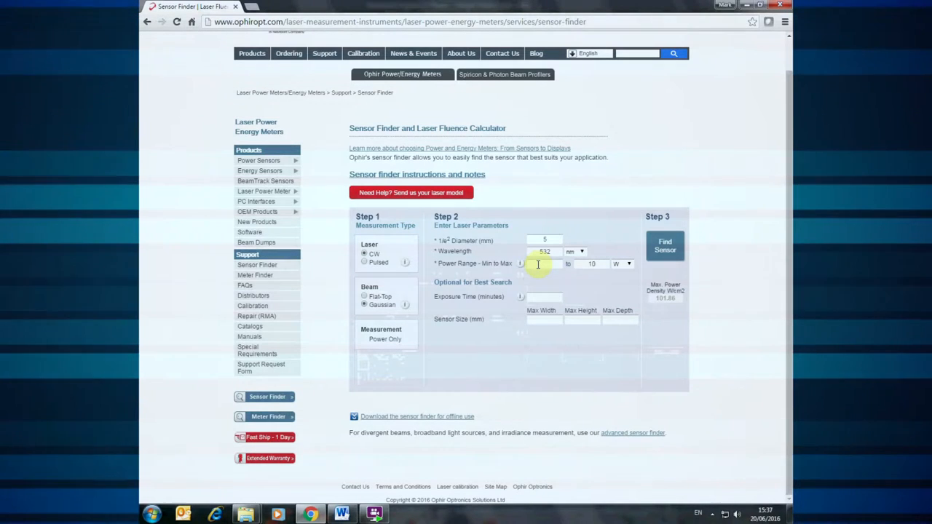
pyautogui.click(664, 244)
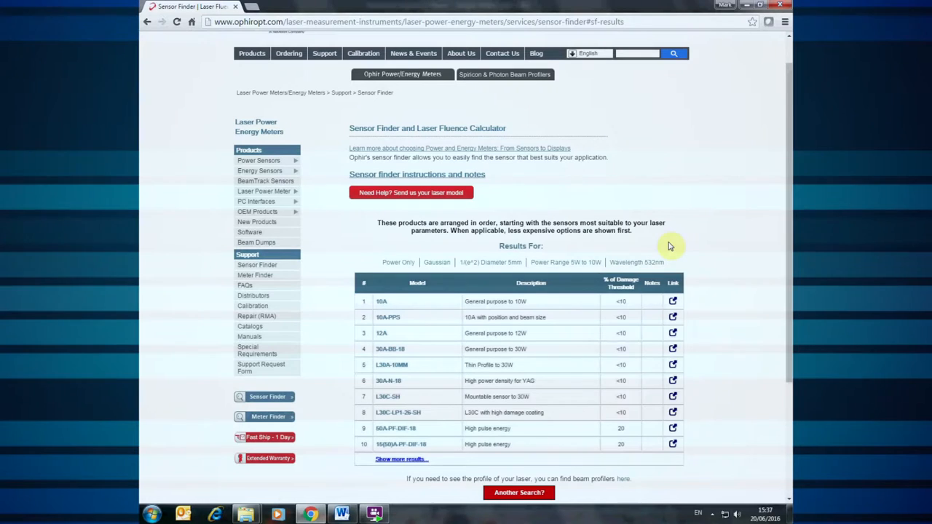
# Step: Review the ranked sensor results and open the 10A sensor's product page
pyautogui.scroll(-3)
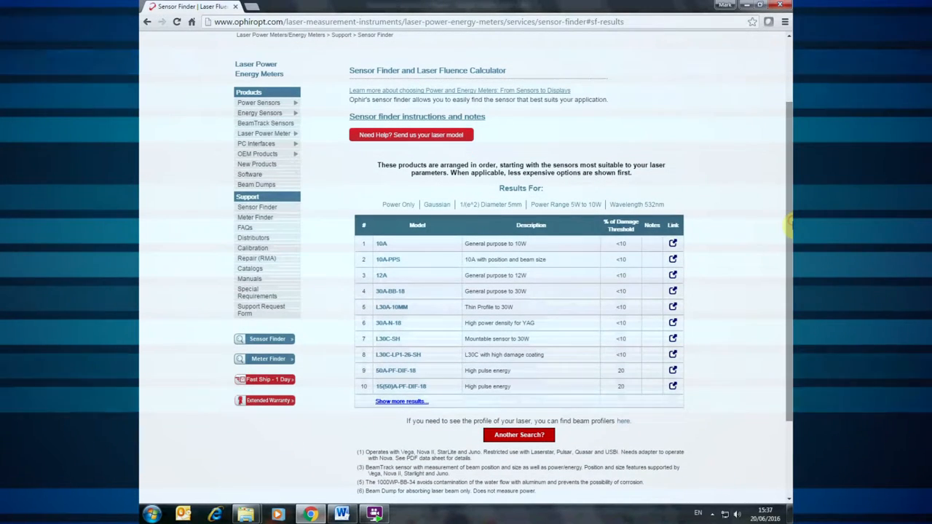
pyautogui.scroll(-3)
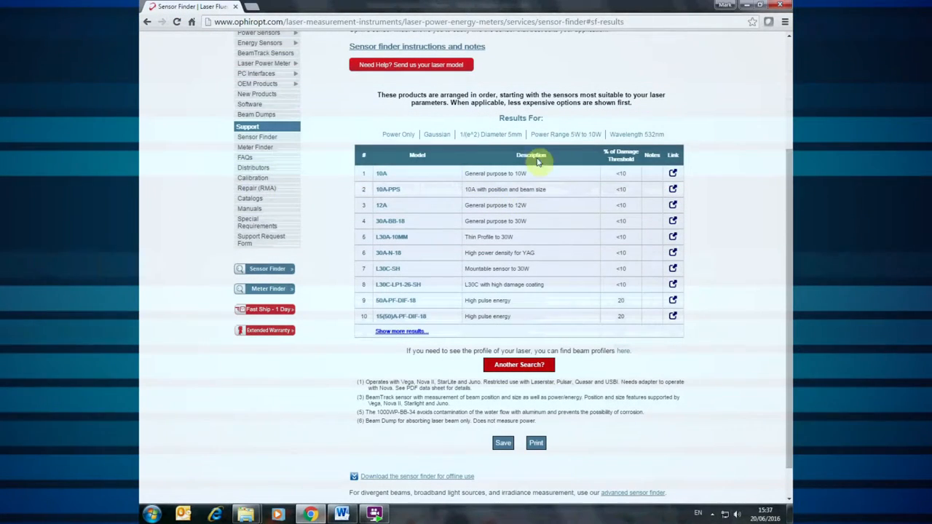
pyautogui.click(536, 154)
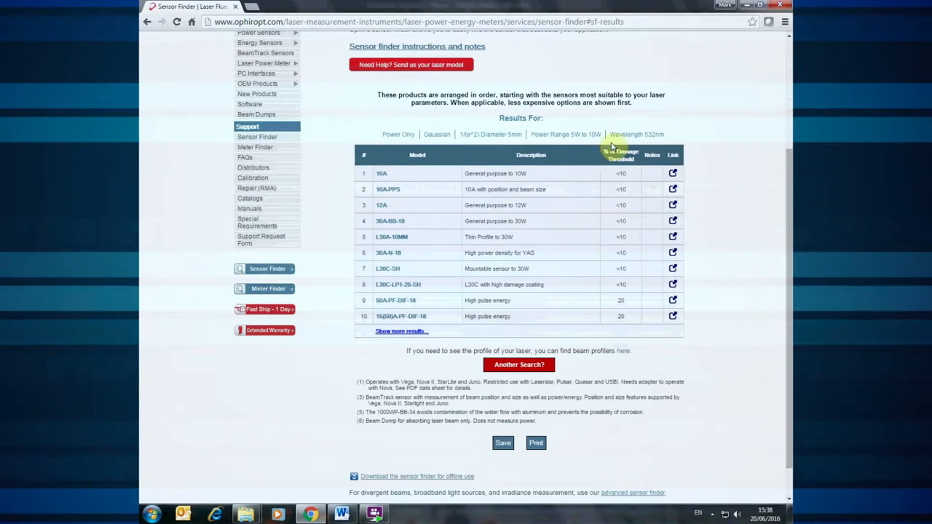
pyautogui.click(622, 154)
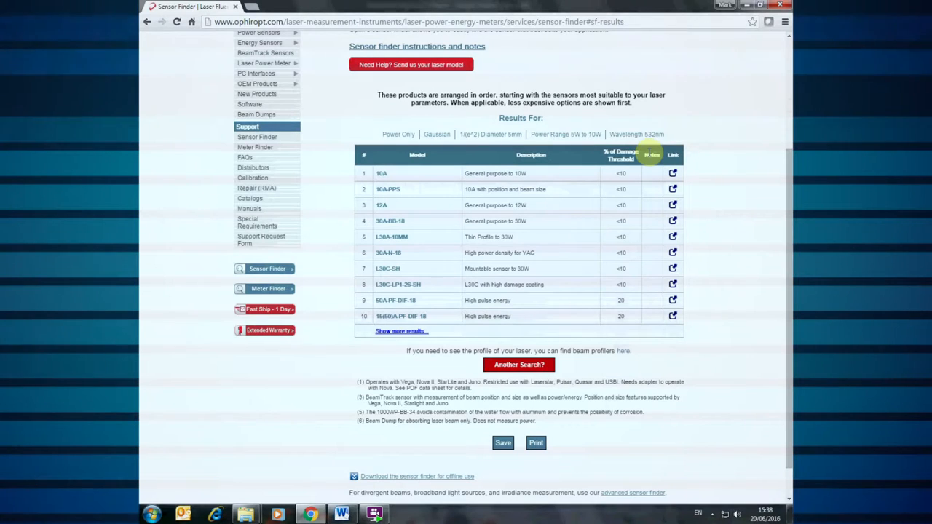
pyautogui.moveTo(692, 187)
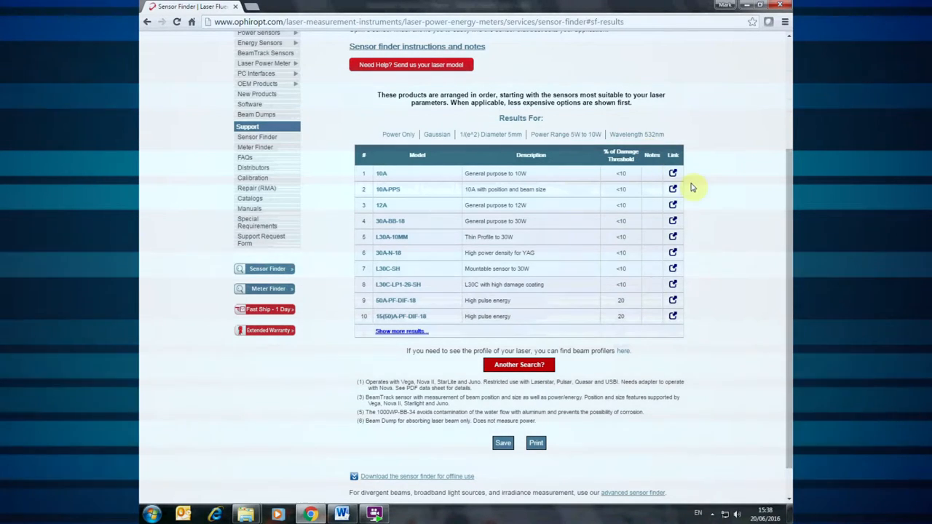
pyautogui.click(673, 173)
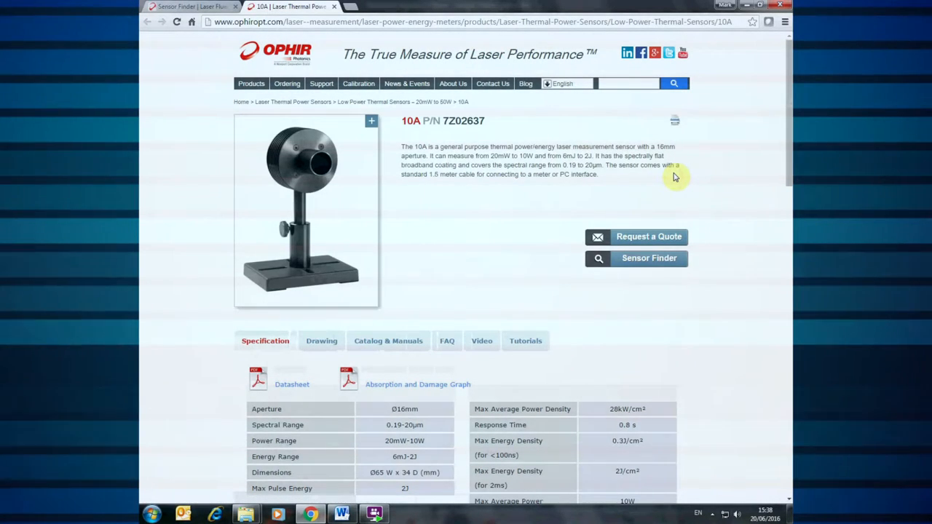
# Step: Return to the form and enter a 1 mm, 532 nm CW flat-top beam up to 1000 W
pyautogui.click(649, 257)
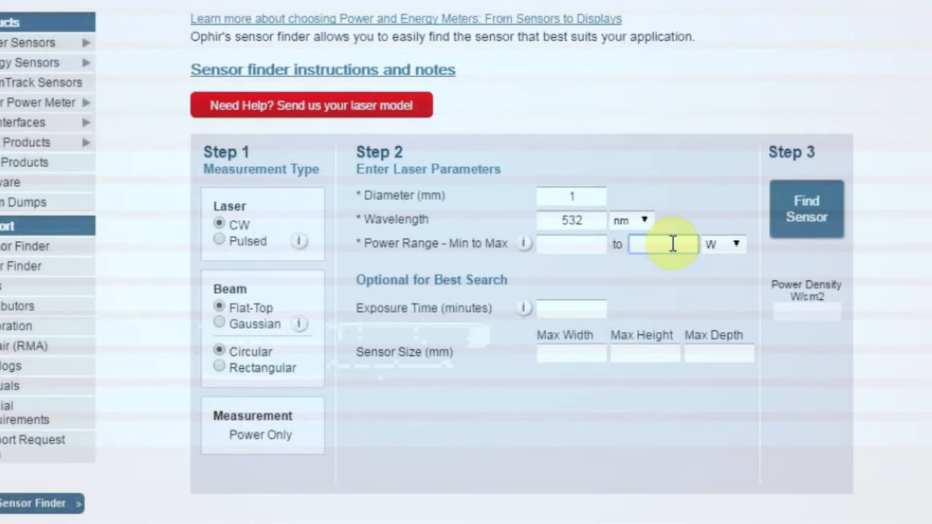
pyautogui.write('100')
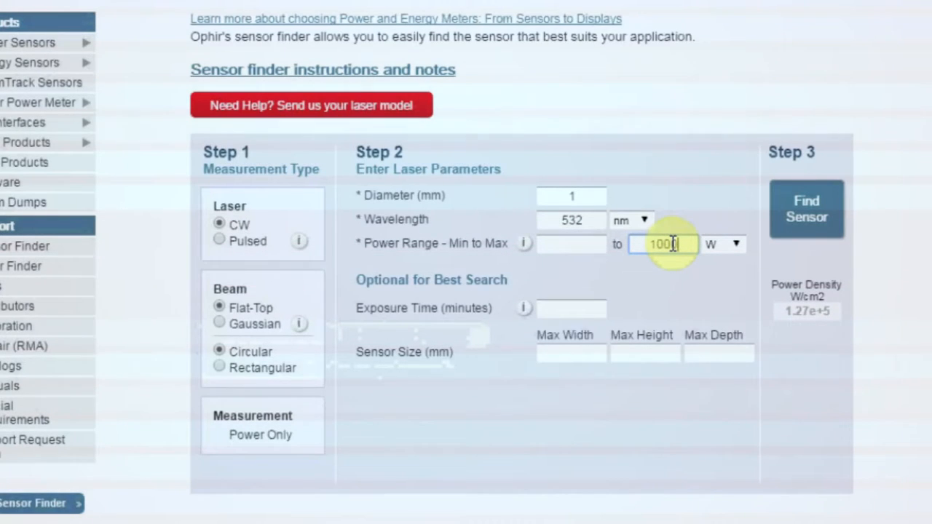
pyautogui.write('0')
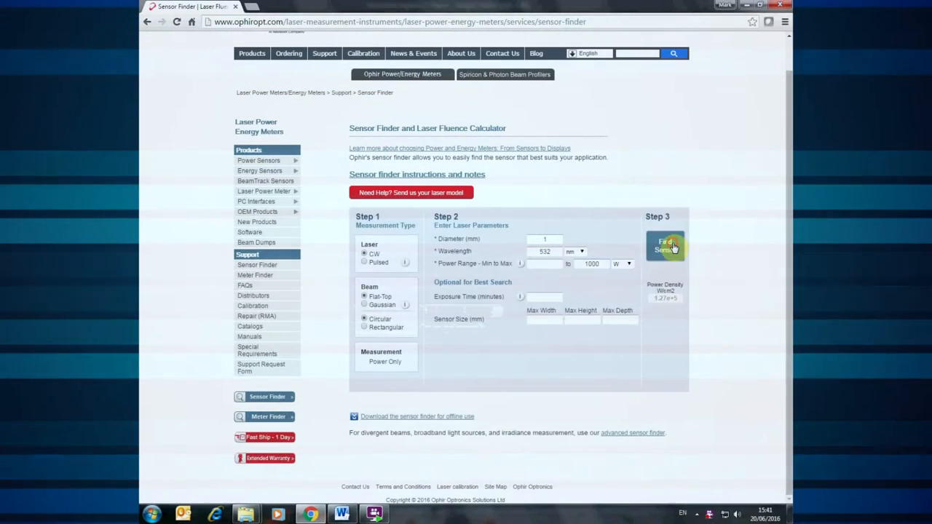
# Step: Run the search for the 1000 W beam, which finds no standard sensor, and go back
pyautogui.click(664, 245)
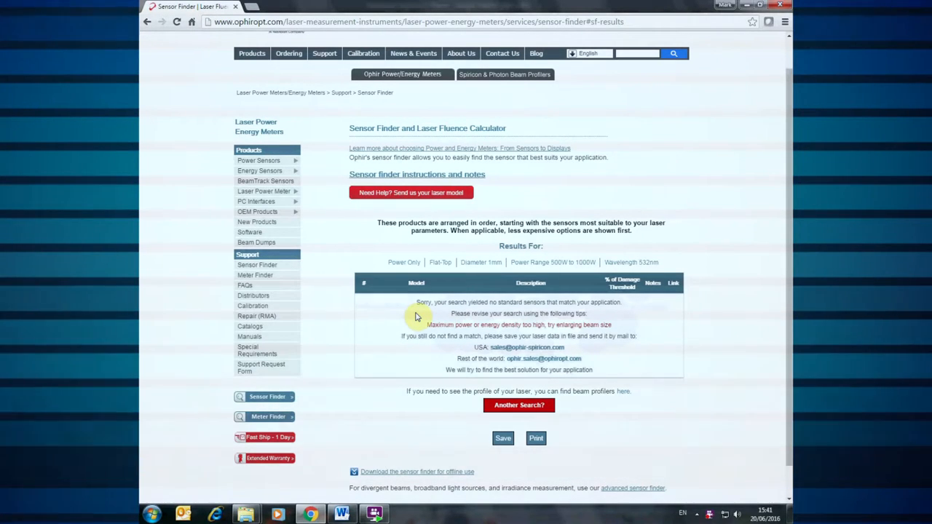
pyautogui.click(519, 405)
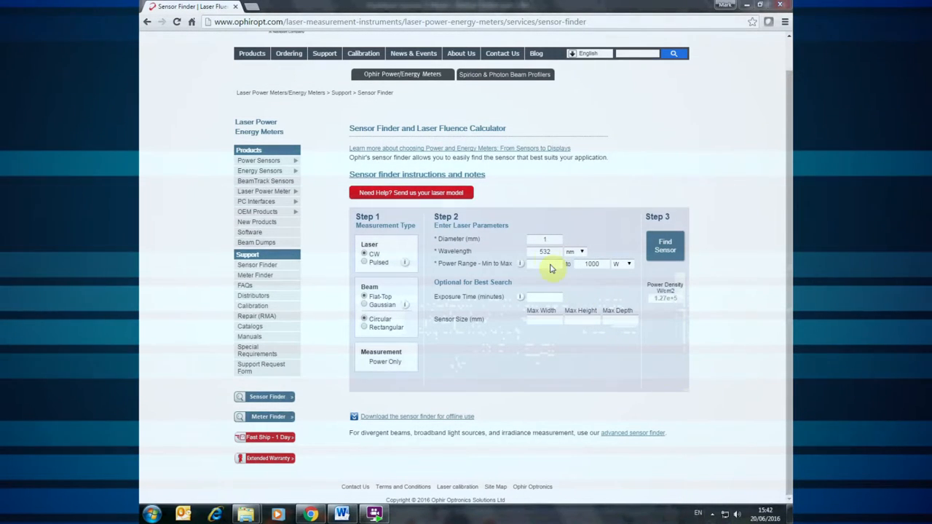
# Step: Change the beam diameter to 7 mm and search sensors for the 532 nm laser
pyautogui.click(544, 239)
pyautogui.write('7')
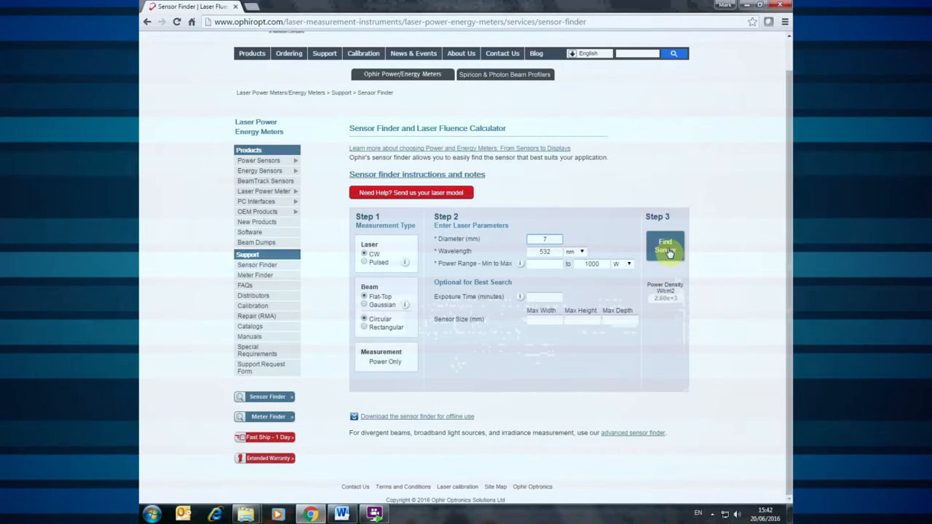
pyautogui.click(664, 247)
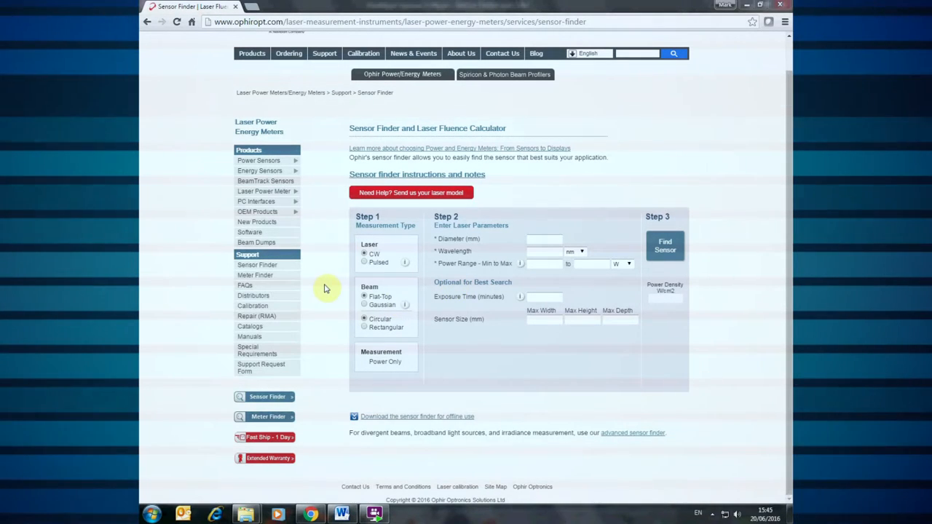
# Step: Search sensors for a rectangular flat-top 10 × 15 mm, 1064 nm beam up to 120 W
pyautogui.click(364, 326)
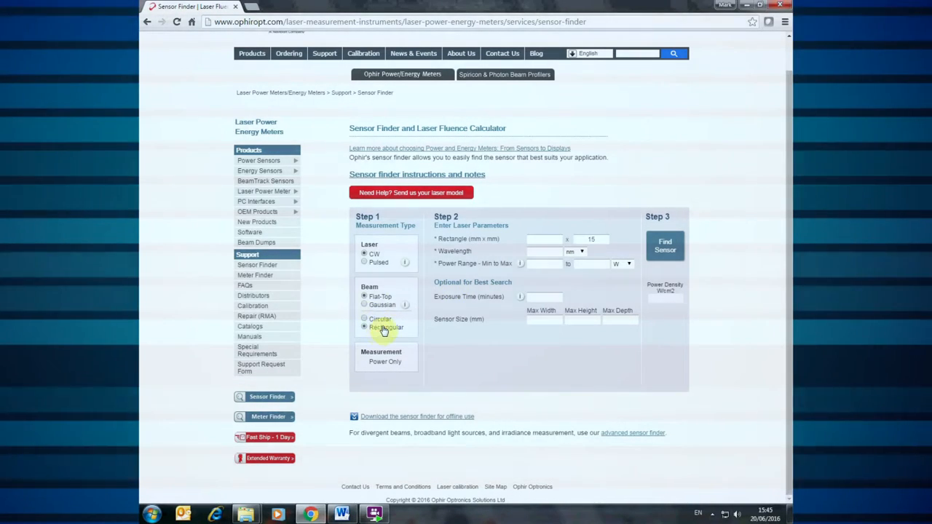
pyautogui.moveTo(408, 319)
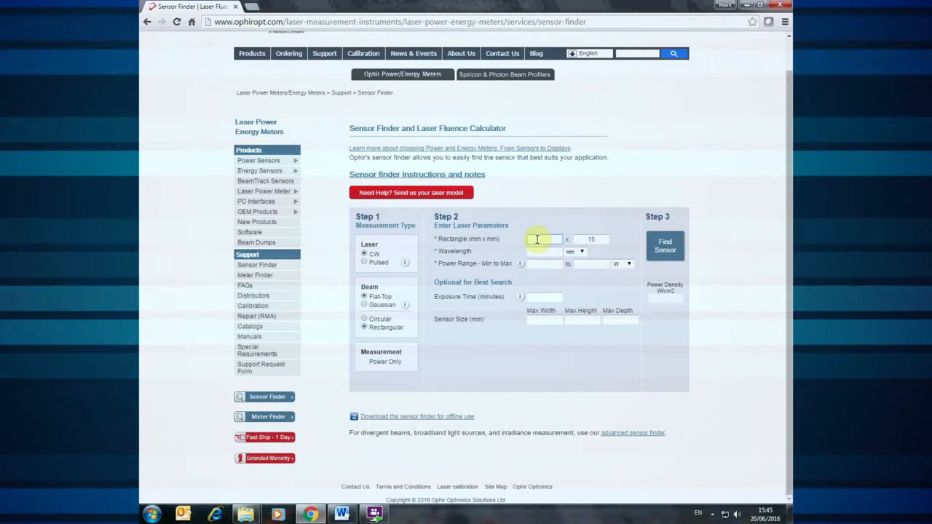
pyautogui.write('10')
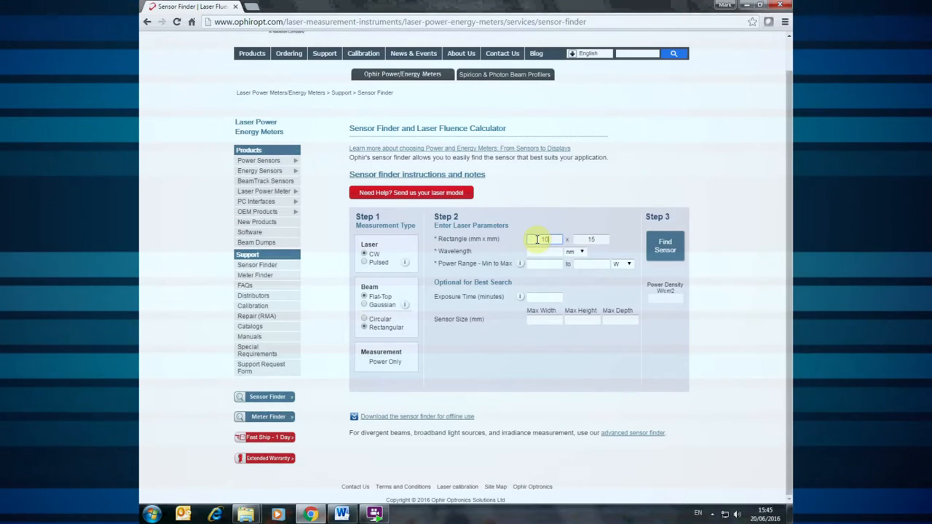
pyautogui.click(545, 251)
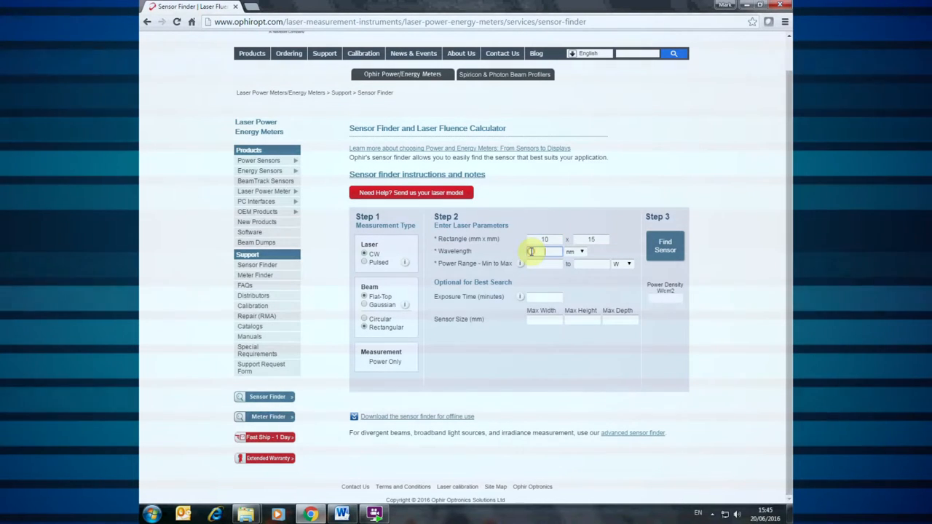
pyautogui.write('1064')
pyautogui.click(591, 264)
pyautogui.write('120')
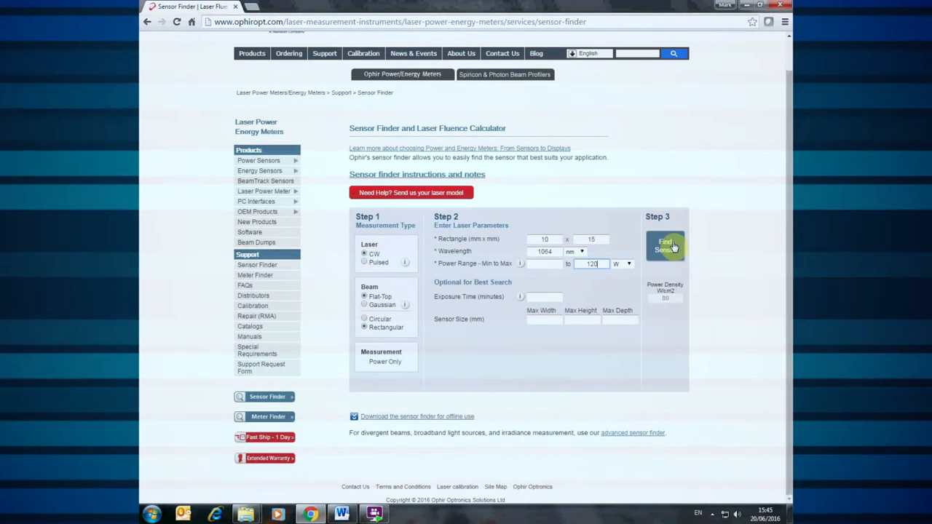
pyautogui.click(666, 246)
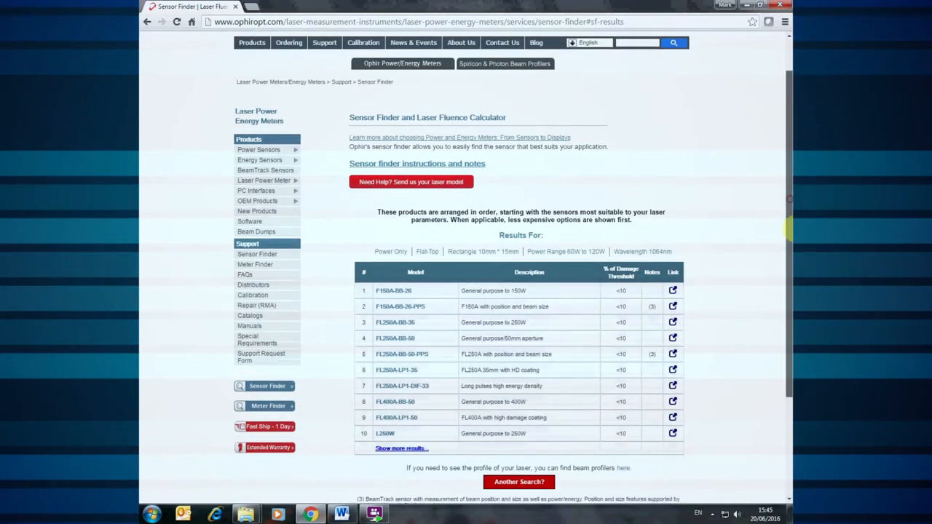
pyautogui.scroll(-3)
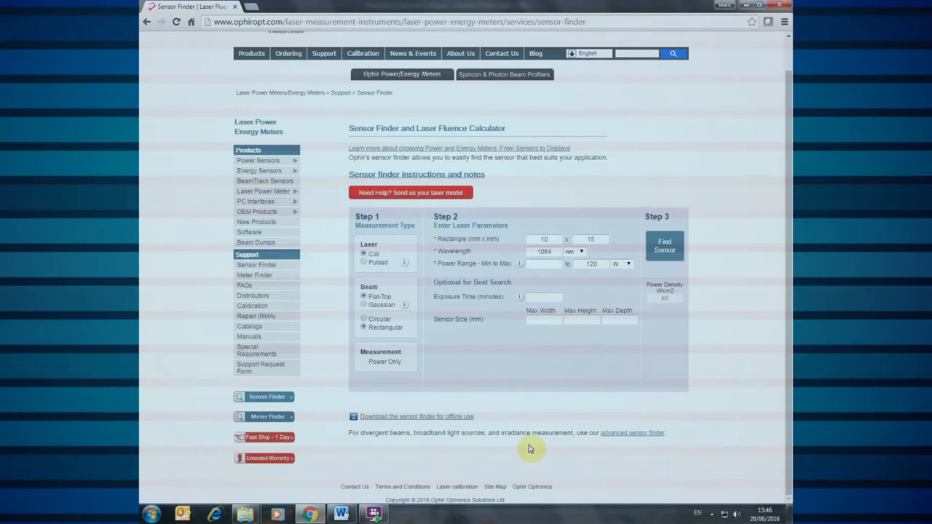
pyautogui.moveTo(536, 437)
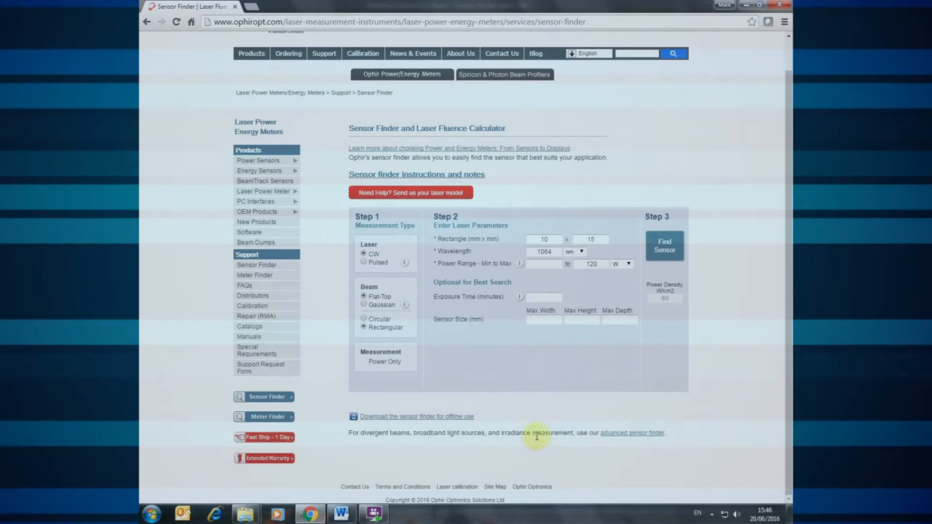
pyautogui.moveTo(520, 297)
pyautogui.write('1')
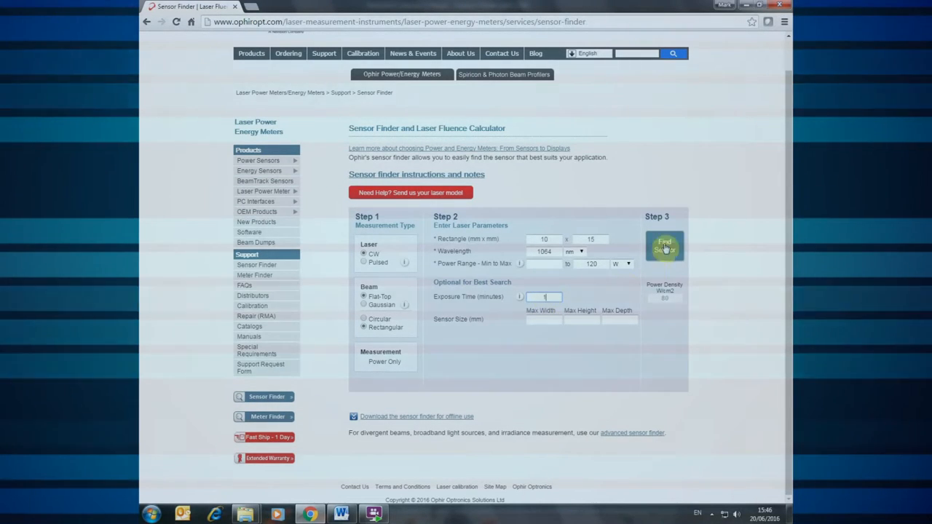
# Step: Search again for the rectangular 1064 nm beam with a 1-minute exposure time
pyautogui.click(665, 247)
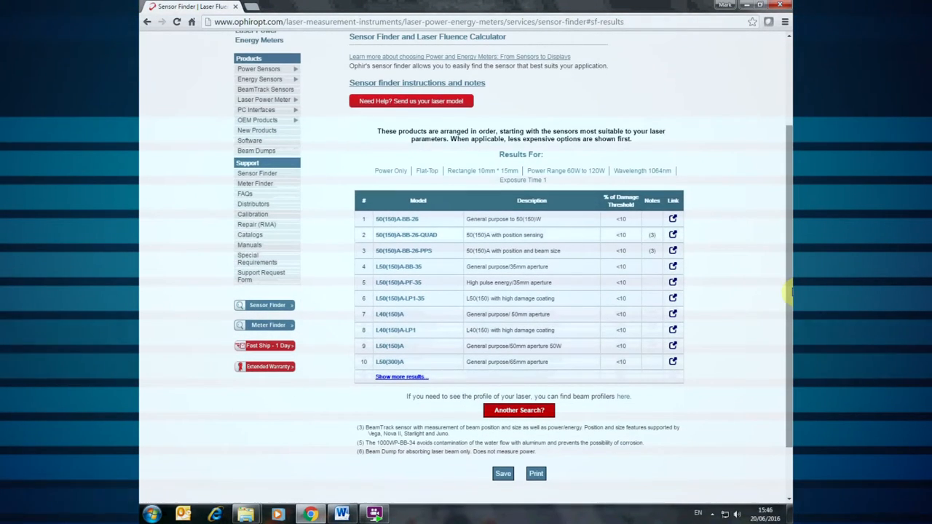
pyautogui.moveTo(778, 300)
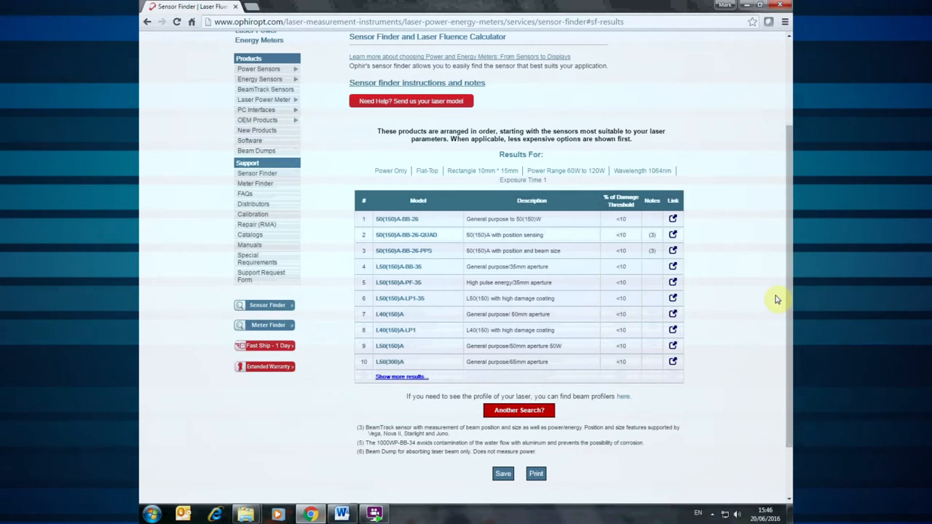
pyautogui.moveTo(434, 207)
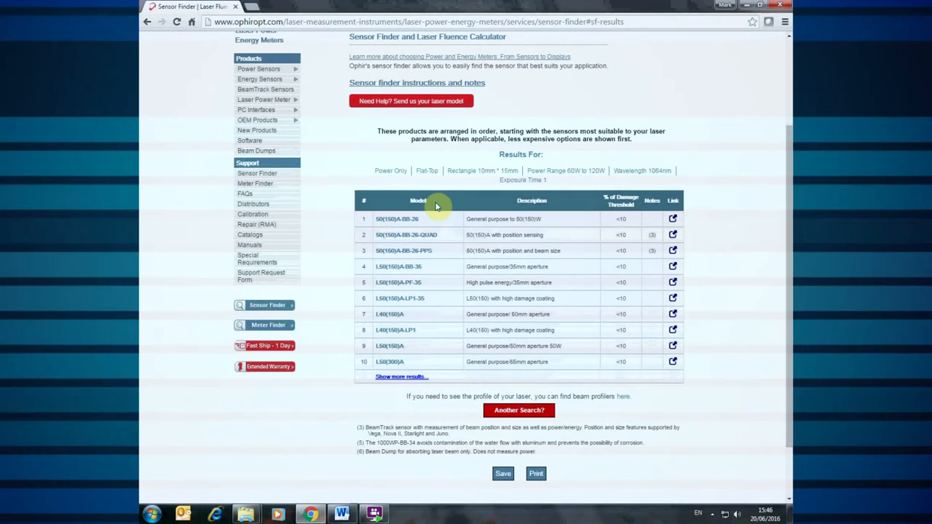
pyautogui.moveTo(421, 215)
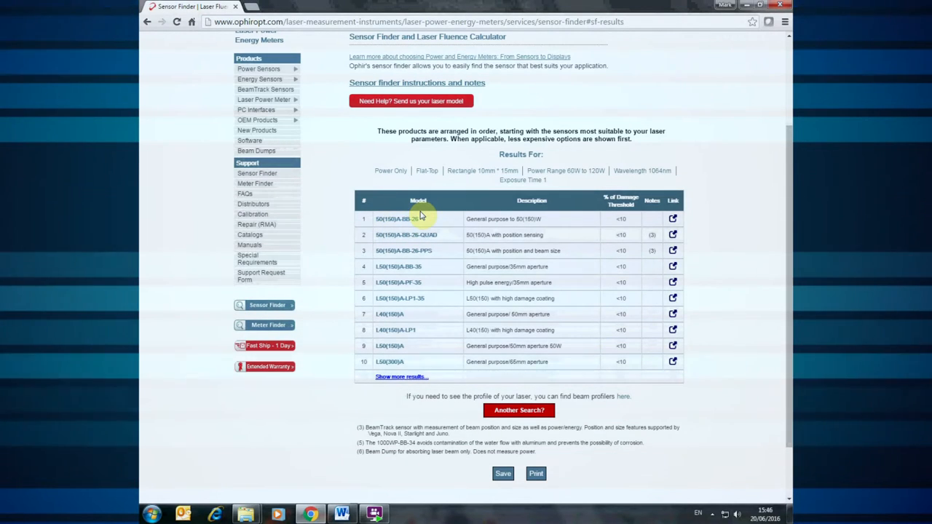
# Step: Start another search and select Pulsed laser to show energy range fields
pyautogui.click(519, 411)
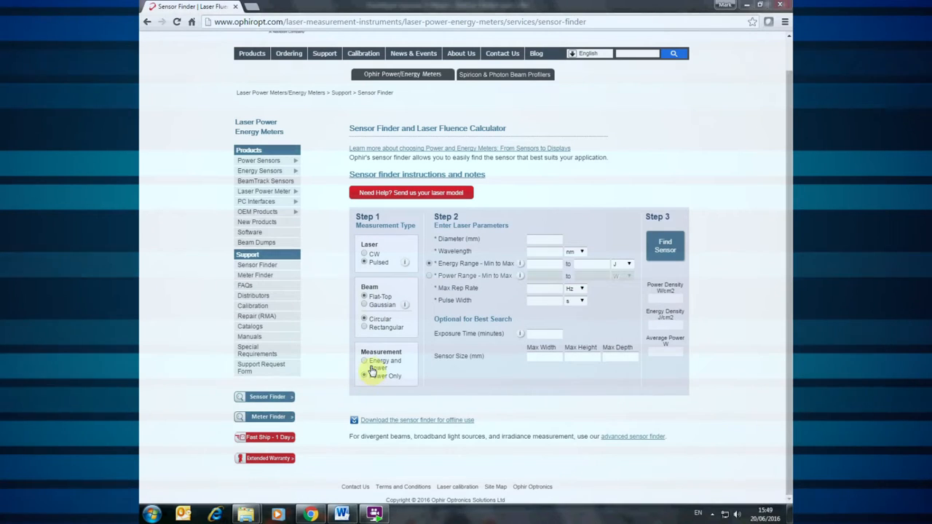
# Step: Choose Energy and Power, with wavelength 1064 nm and energy up to 350 mJ
pyautogui.click(365, 361)
pyautogui.write('4')
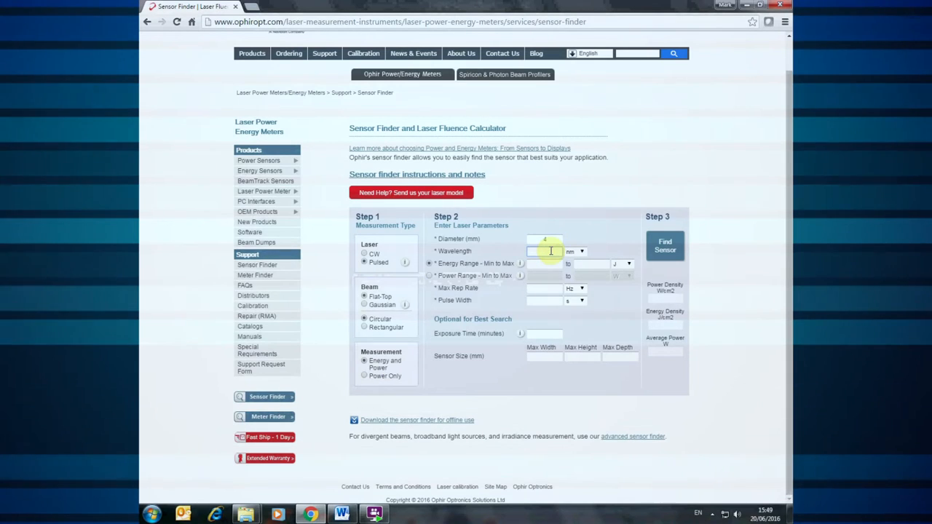
pyautogui.write('1064')
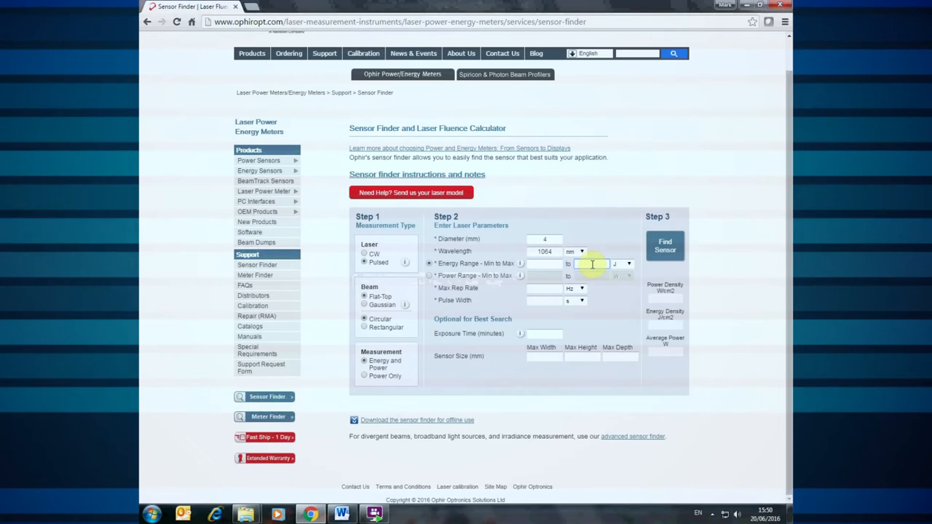
pyautogui.write('350')
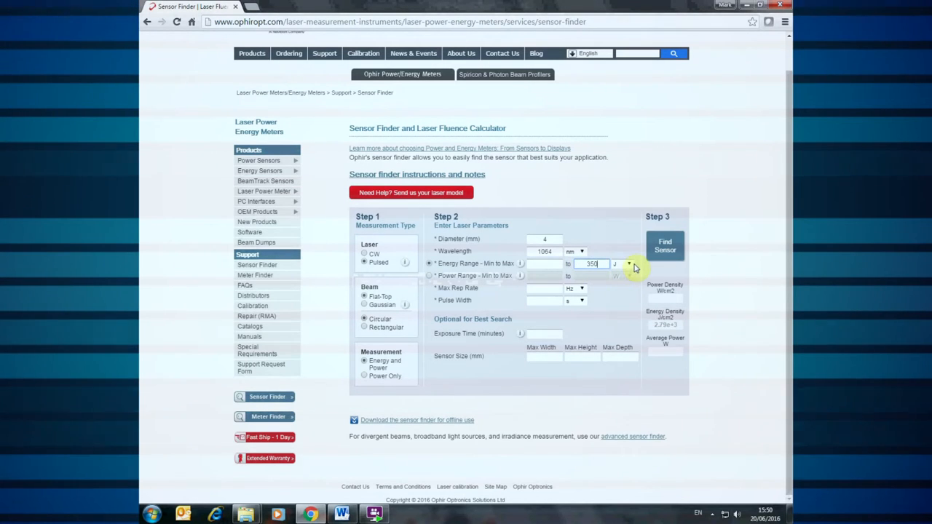
pyautogui.click(629, 262)
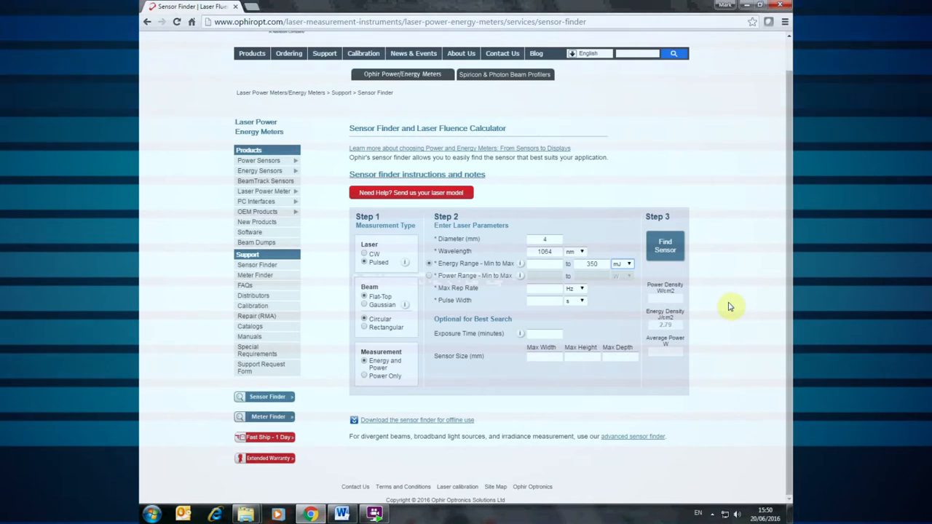
pyautogui.moveTo(682, 309)
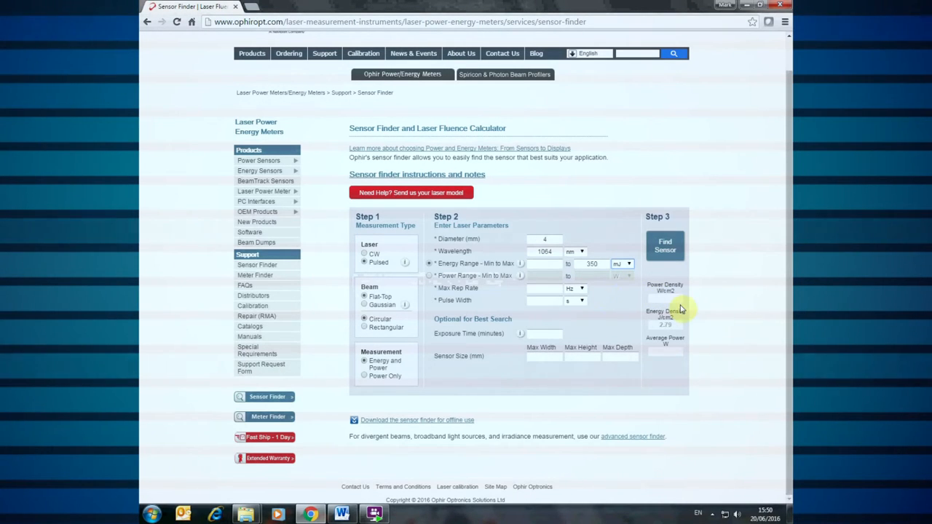
pyautogui.moveTo(498, 272)
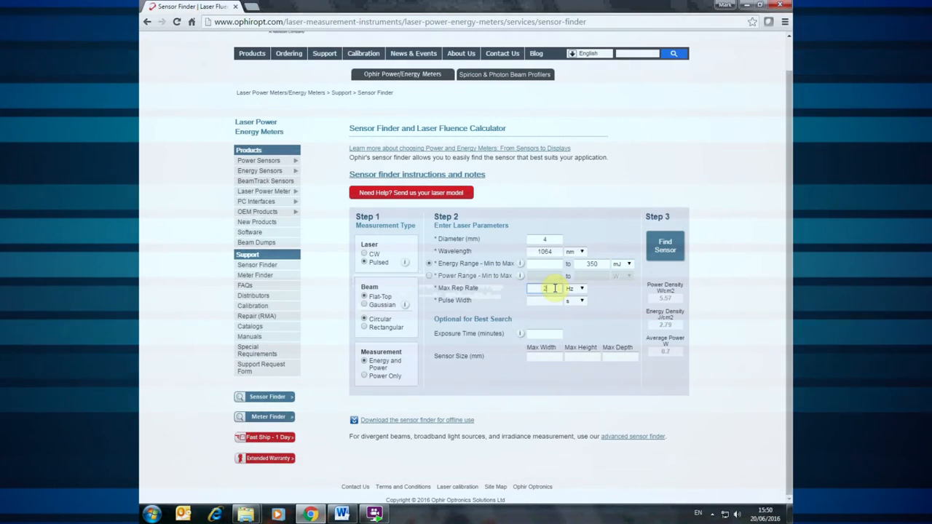
# Step: Set the max repetition rate to 20 Hz and the pulse width unit to nanoseconds
pyautogui.write('20')
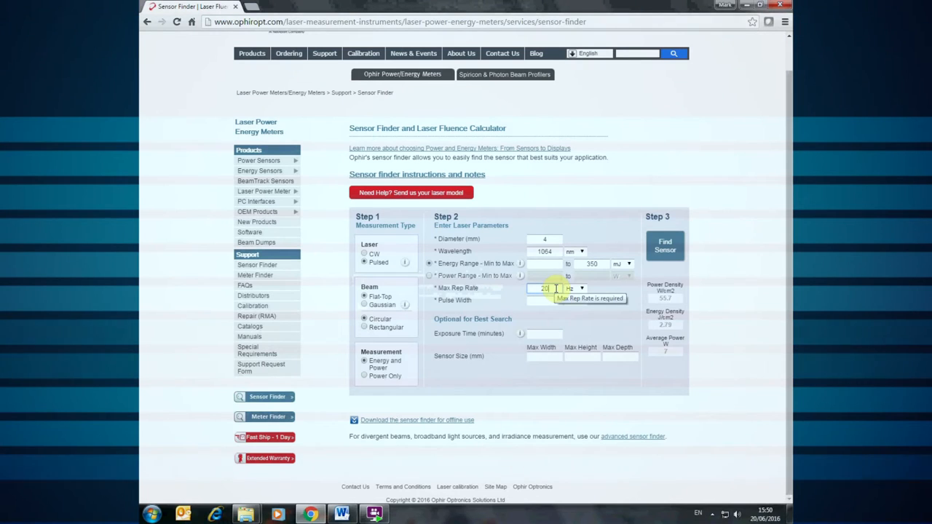
pyautogui.moveTo(613, 312)
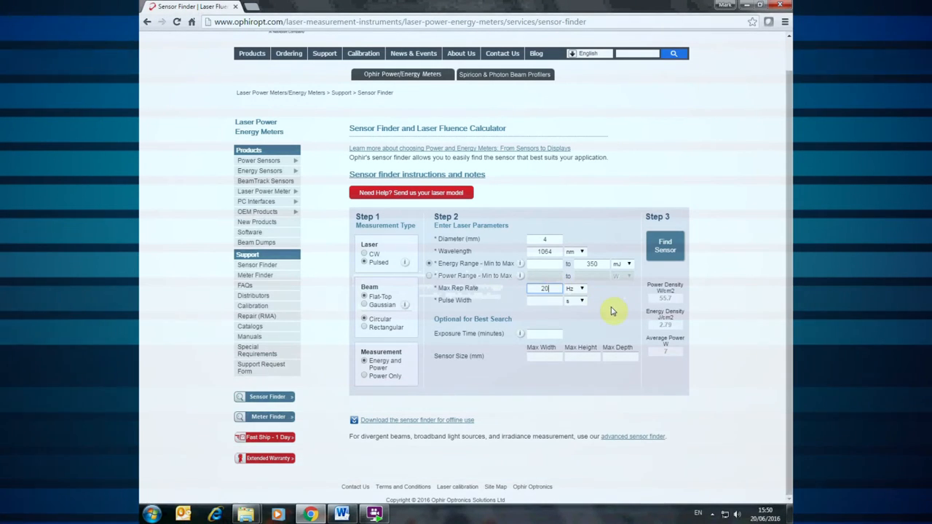
pyautogui.moveTo(582, 291)
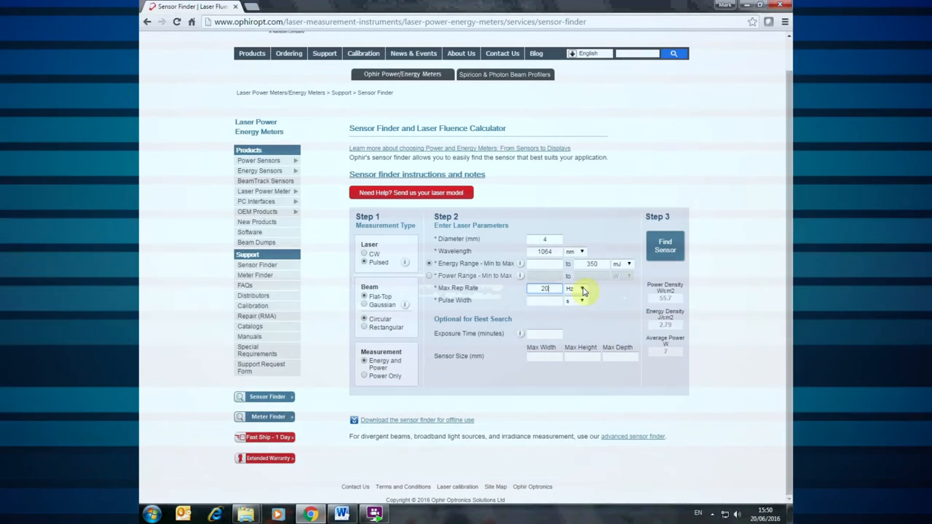
pyautogui.click(576, 289)
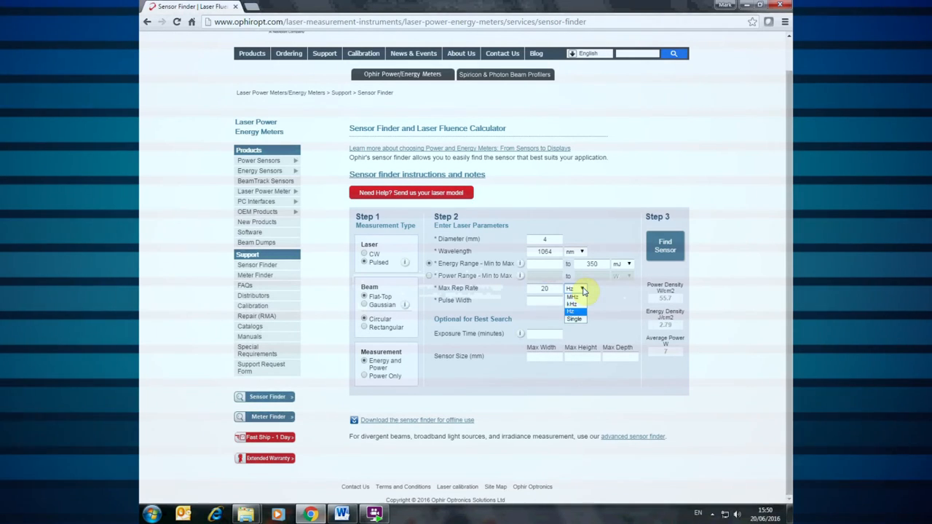
pyautogui.click(545, 300)
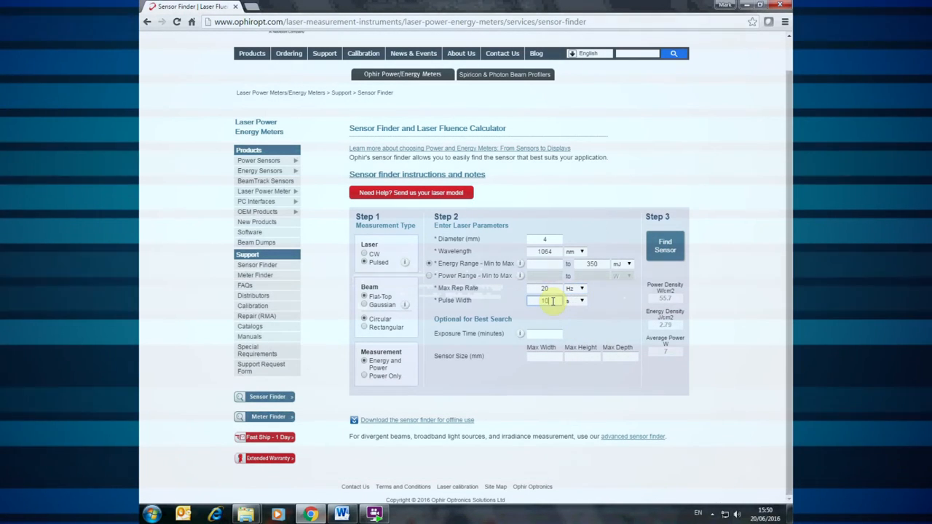
pyautogui.click(579, 300)
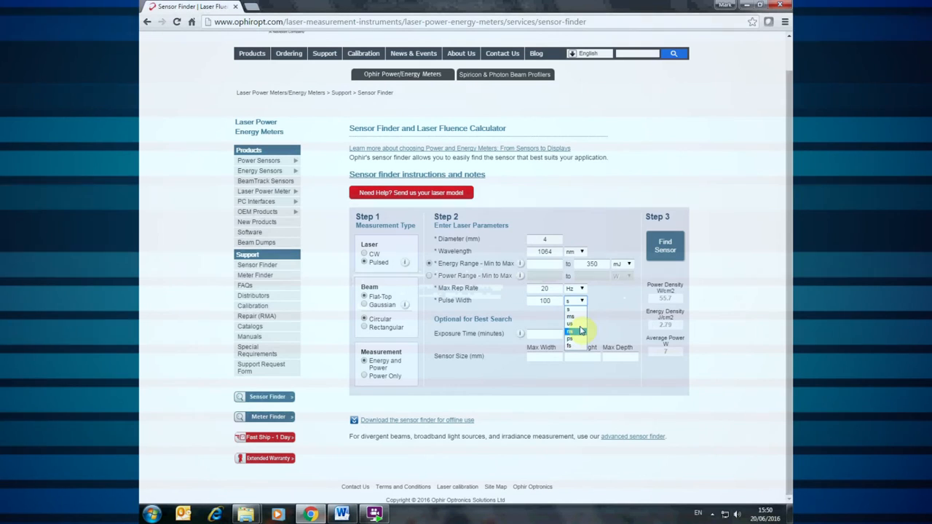
pyautogui.click(664, 244)
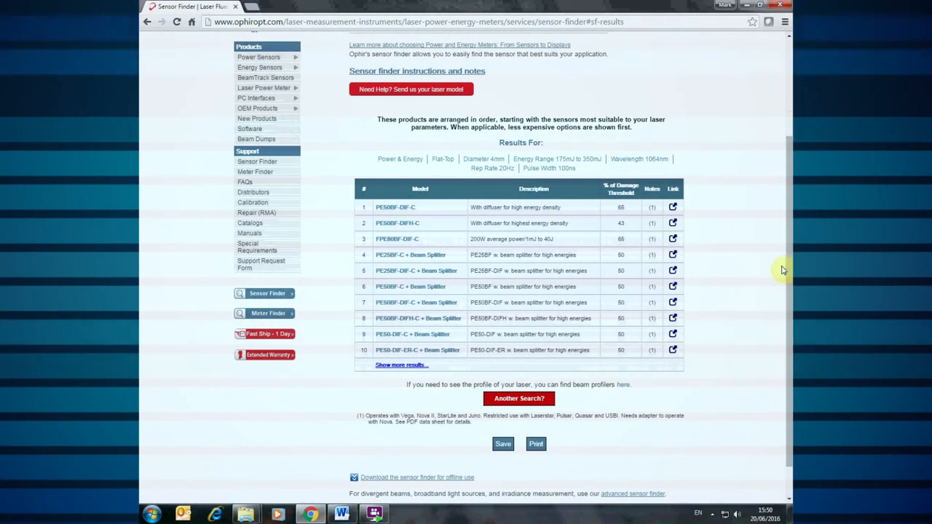
pyautogui.moveTo(398, 274)
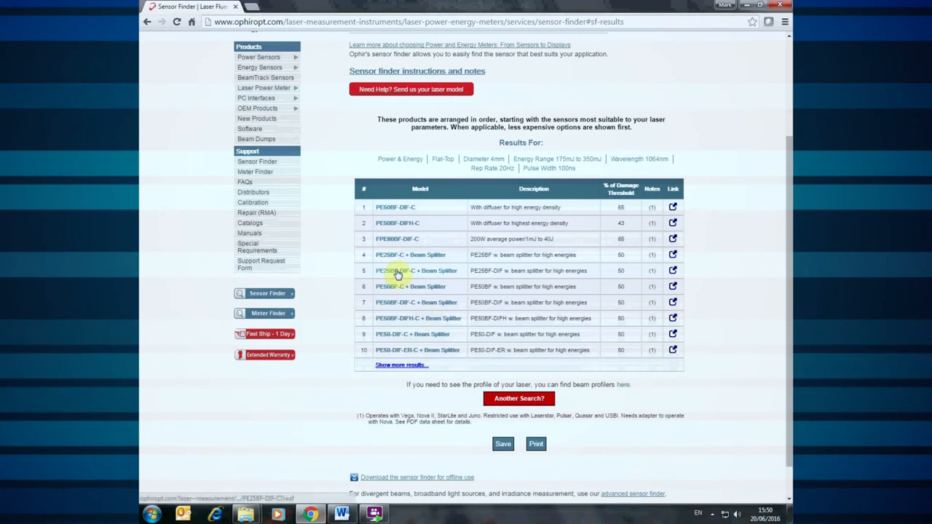